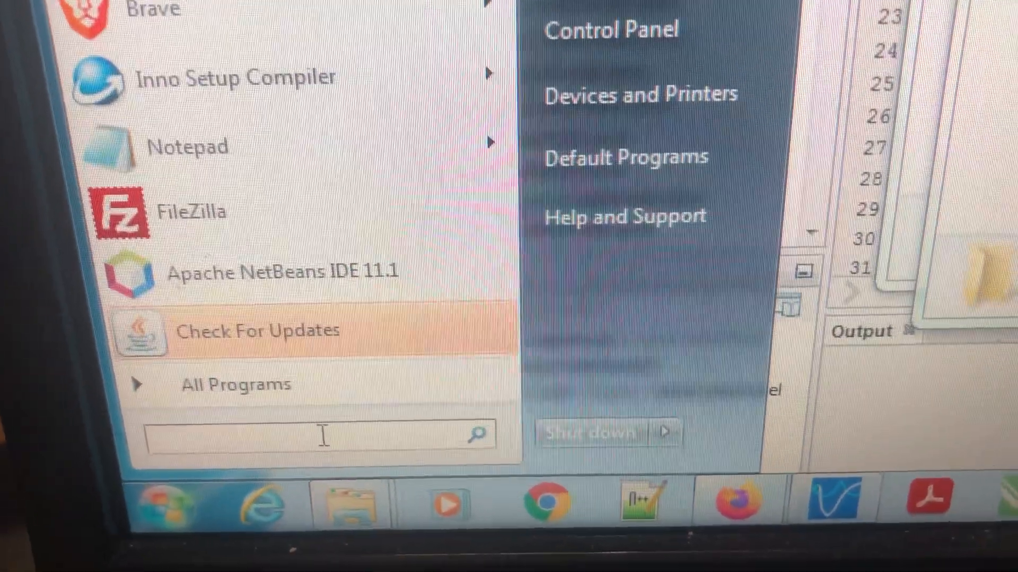
# - Search 'reg' in the Start menu to launch Registry Editor
pyautogui.write('reg')
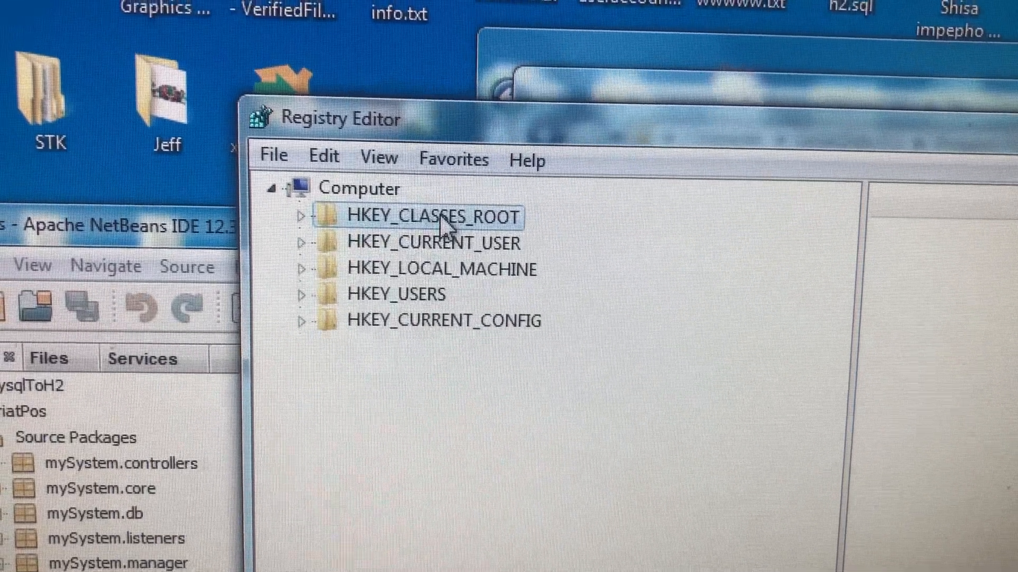
# - Expand HKEY_CLASSES_ROOT and the jarfile key to reveal its shell subkey
pyautogui.doubleClick(437, 216)
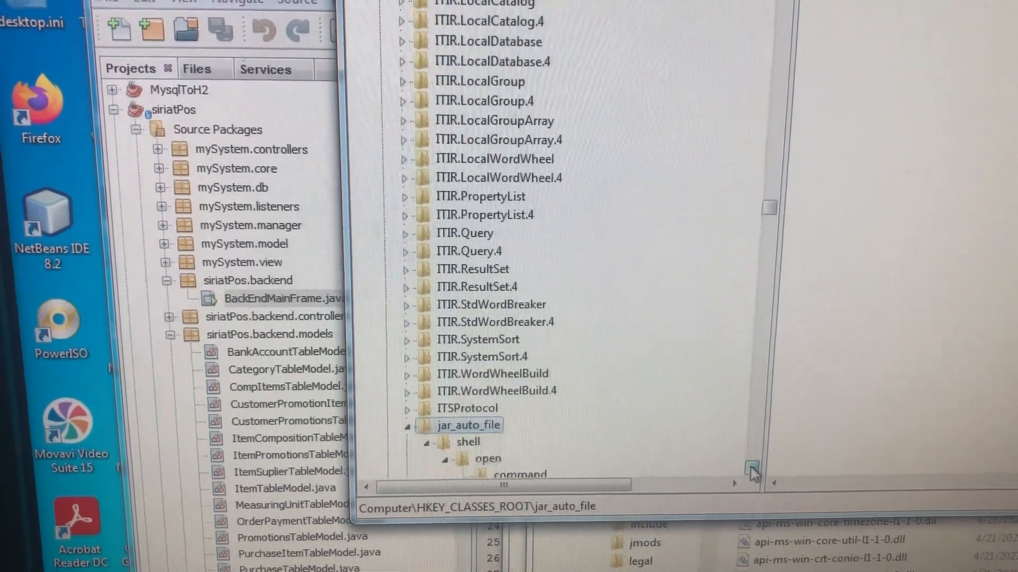
pyautogui.scroll(-3)
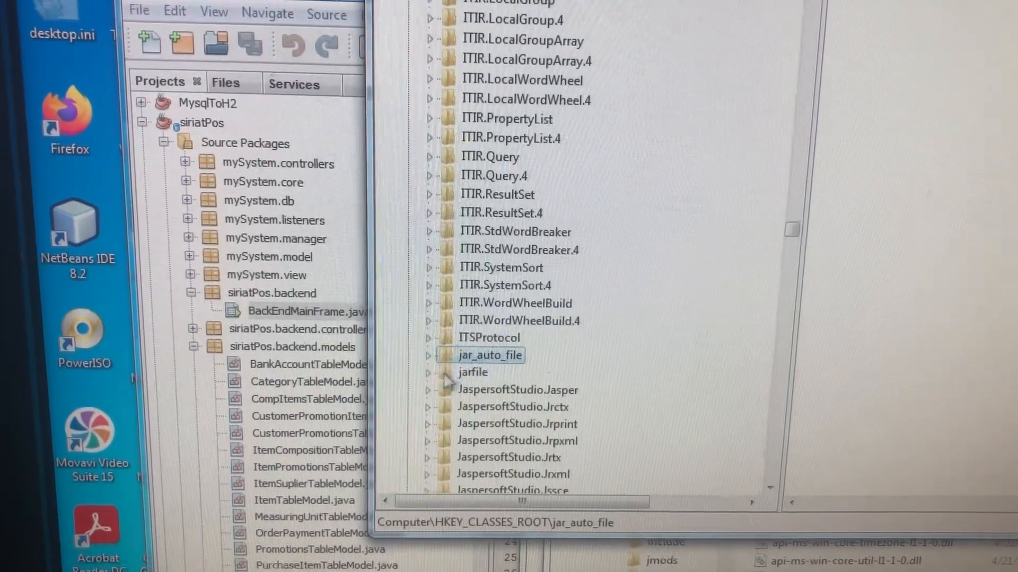
pyautogui.click(473, 373)
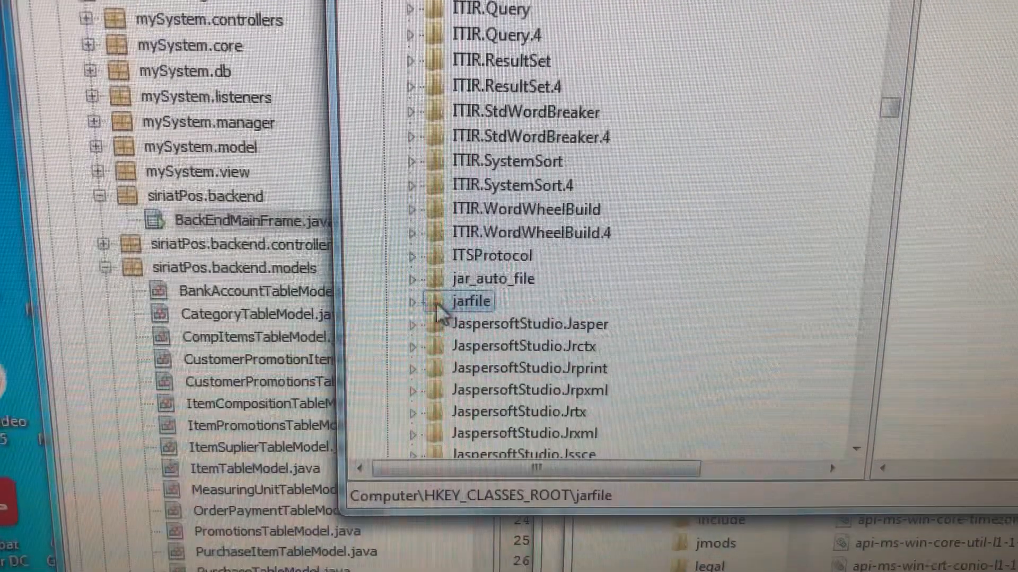
pyautogui.click(417, 301)
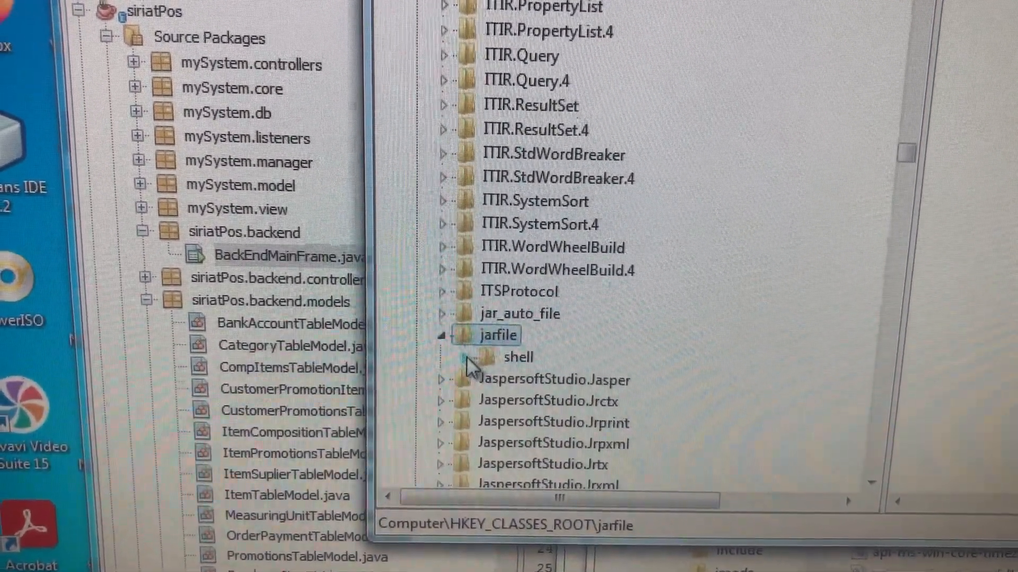
pyautogui.click(468, 357)
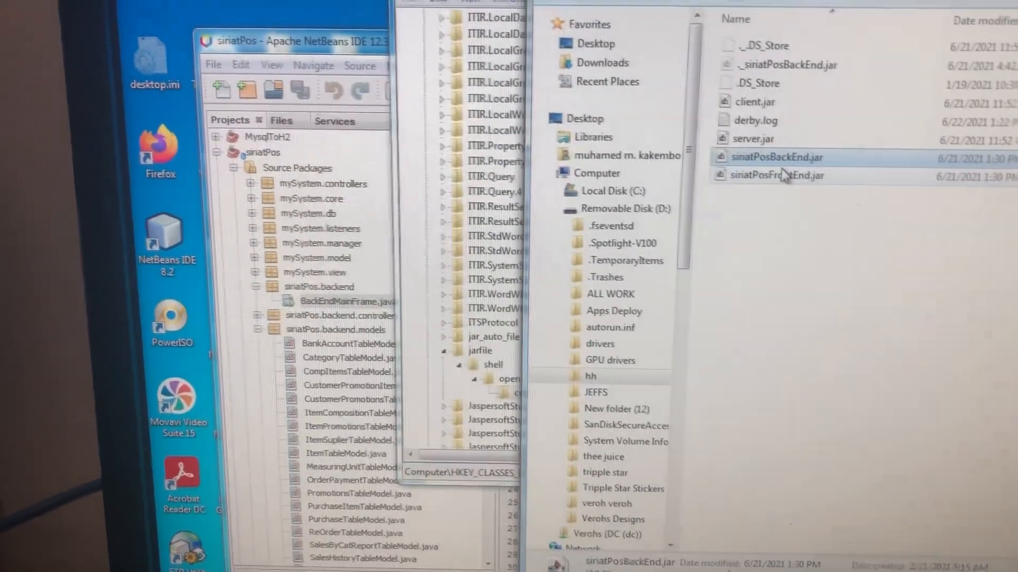
# - Test-open siriatPosBackEnd.jar from Explorer, then launch Launch4j from Start search
pyautogui.doubleClick(776, 157)
pyautogui.write('la')
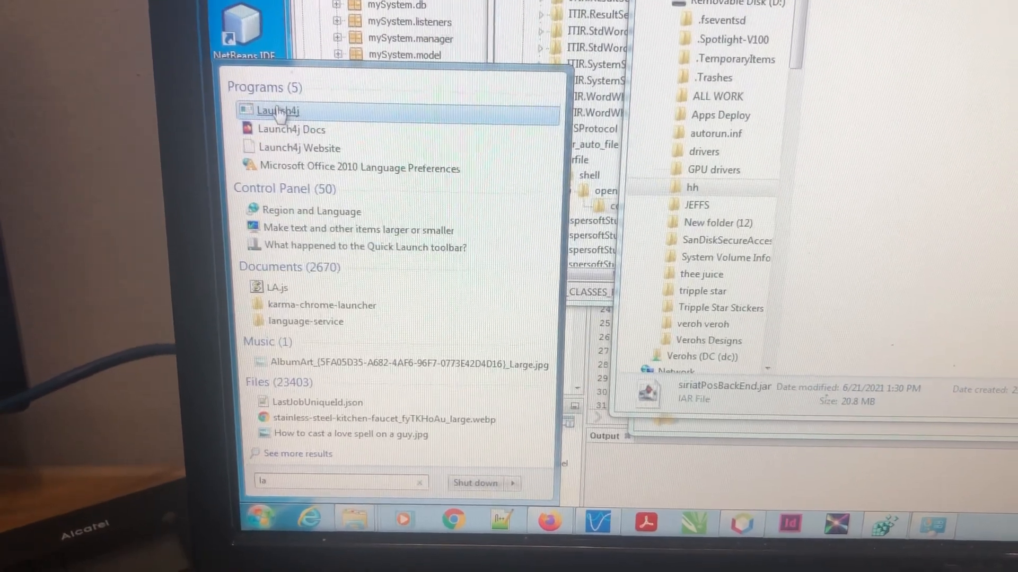
pyautogui.click(277, 110)
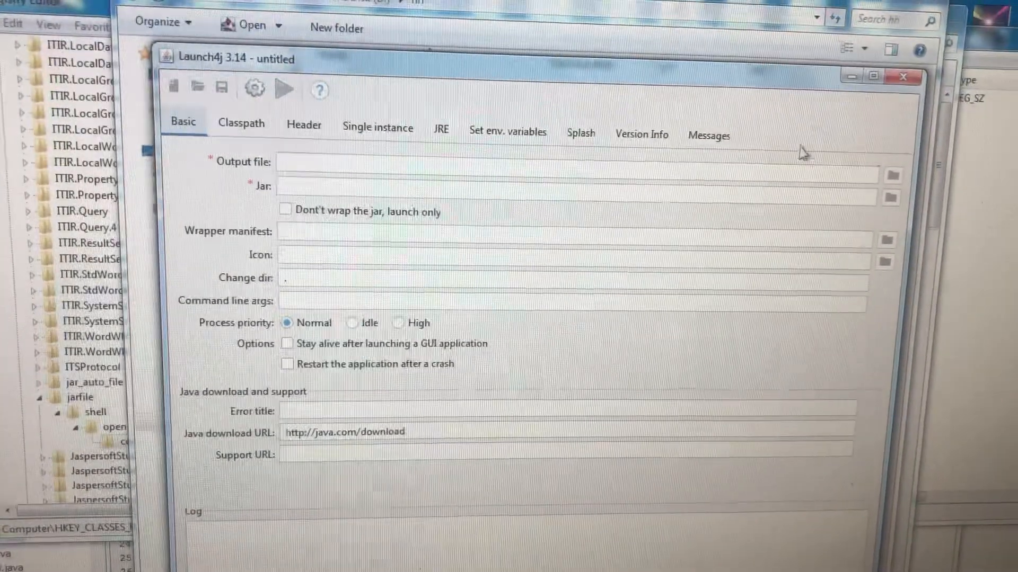